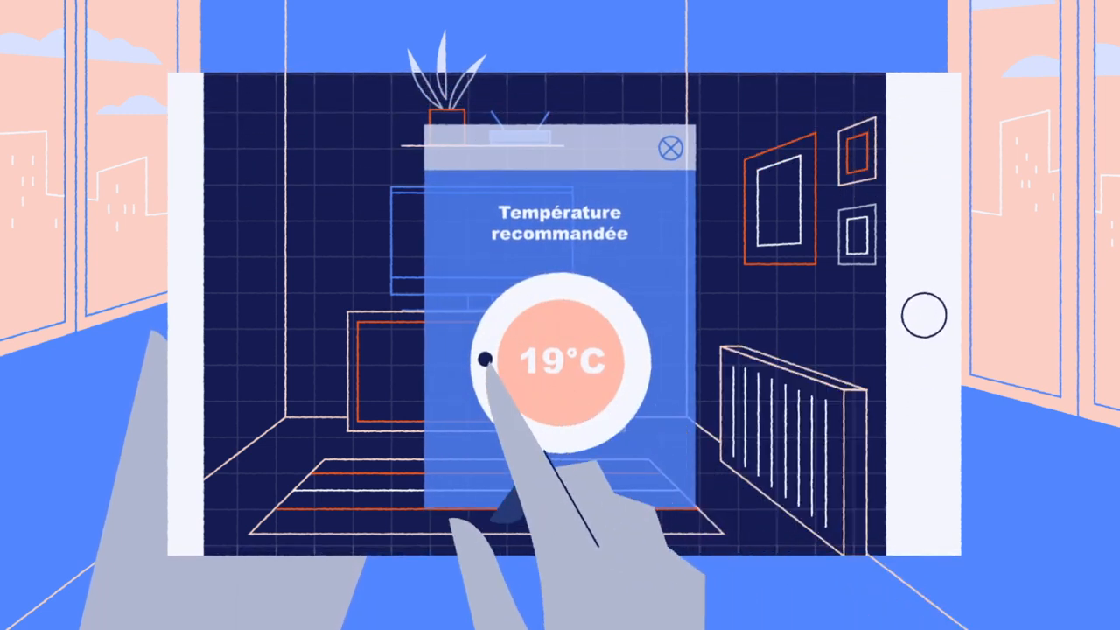
left_click_drag(487, 359, 516, 301)
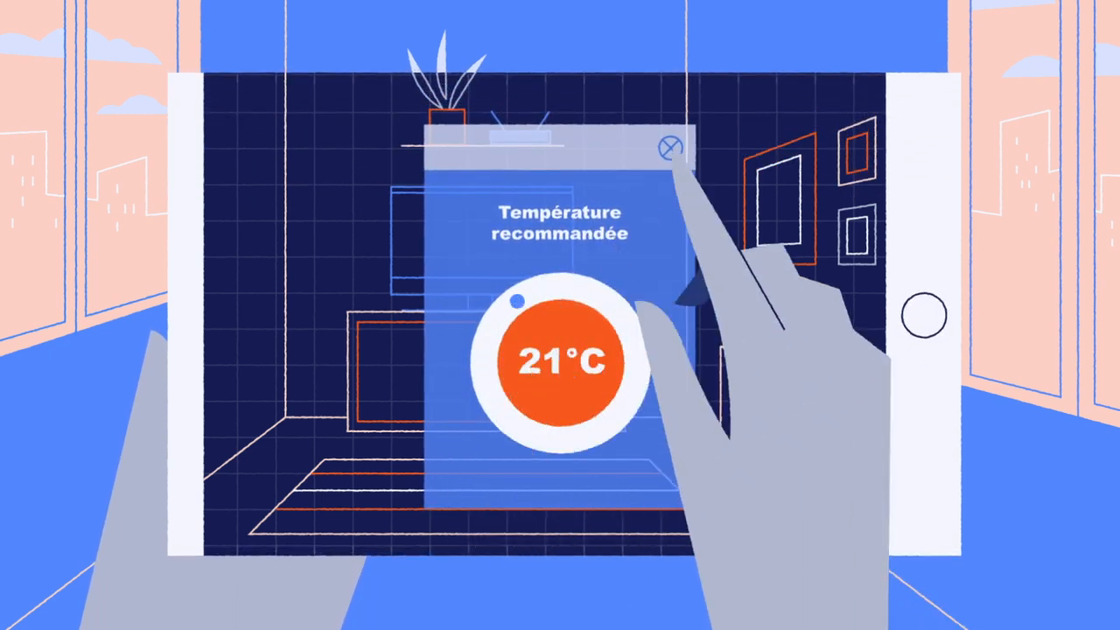
left_click(672, 151)
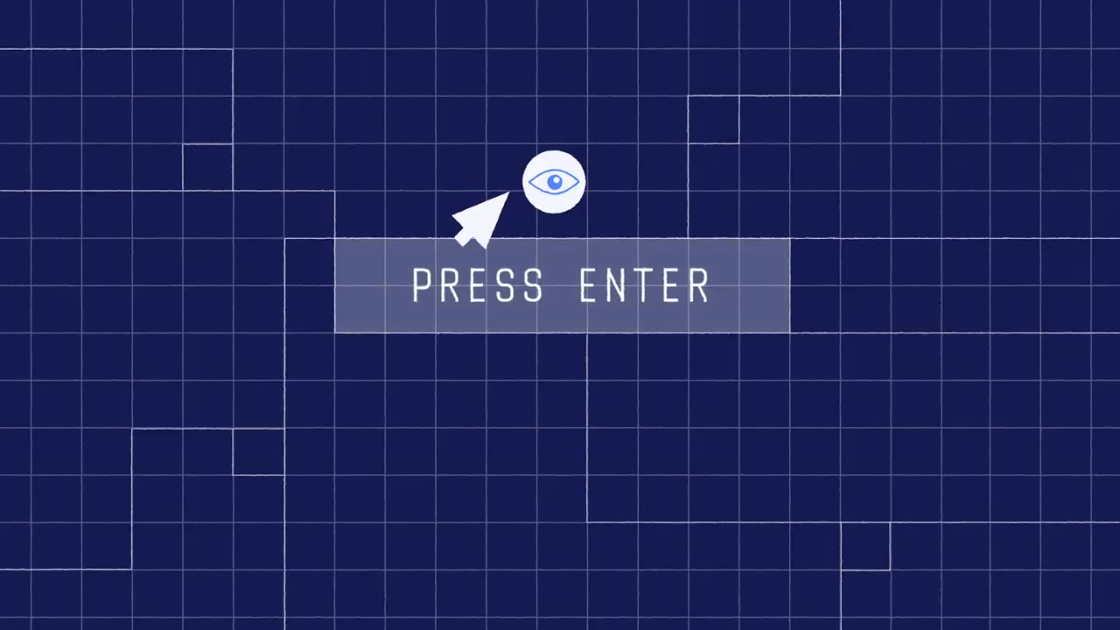
key("enter")
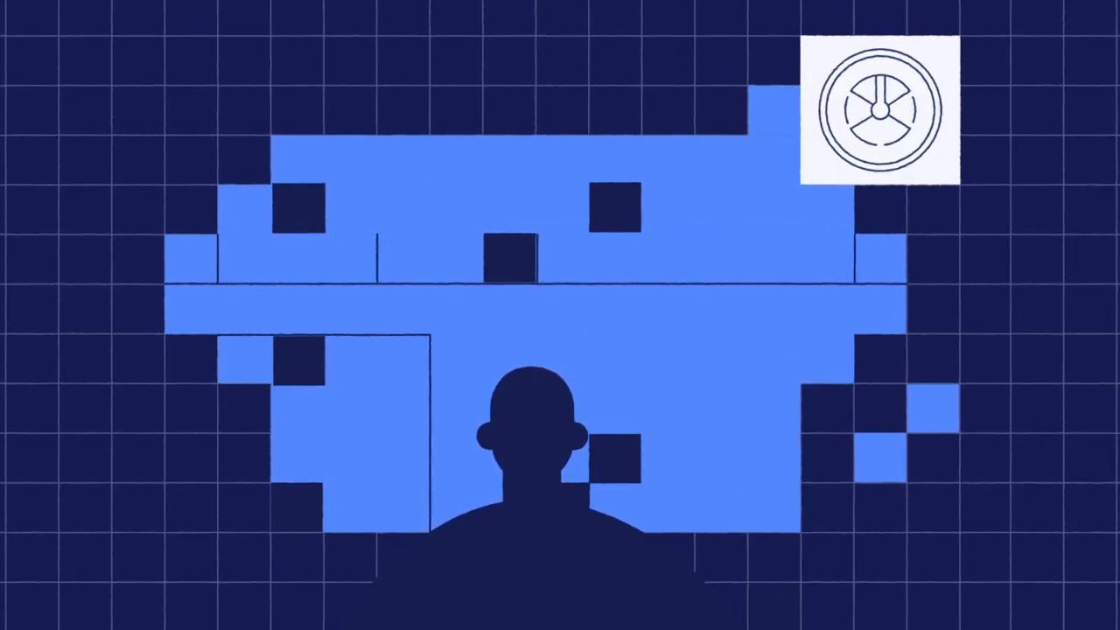